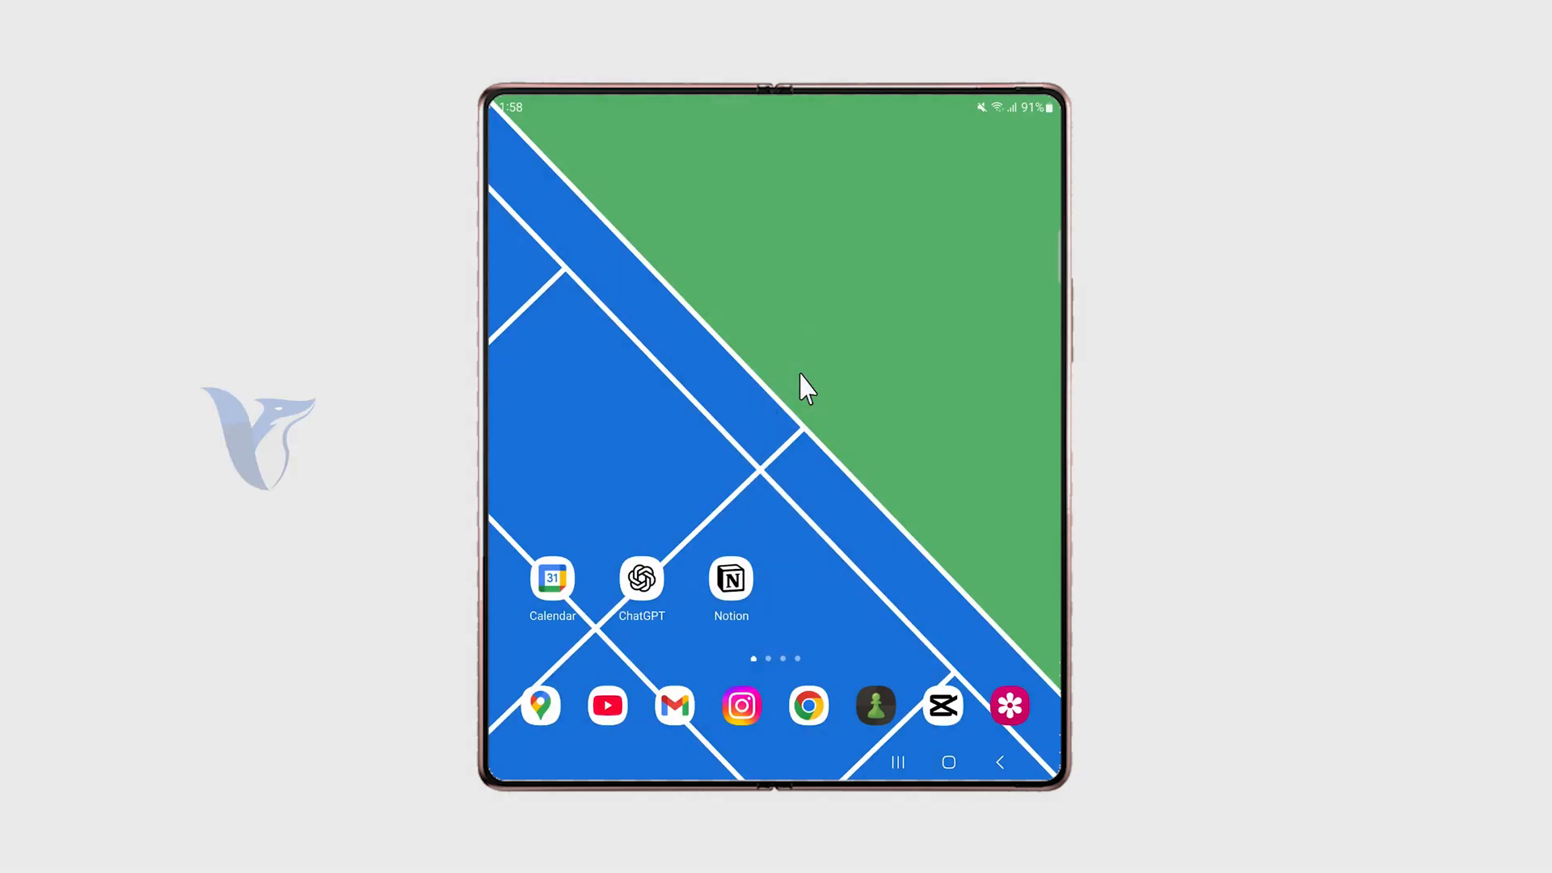
Step: Swipe up on the home screen to reveal the full Apps list
scroll(up, 3)
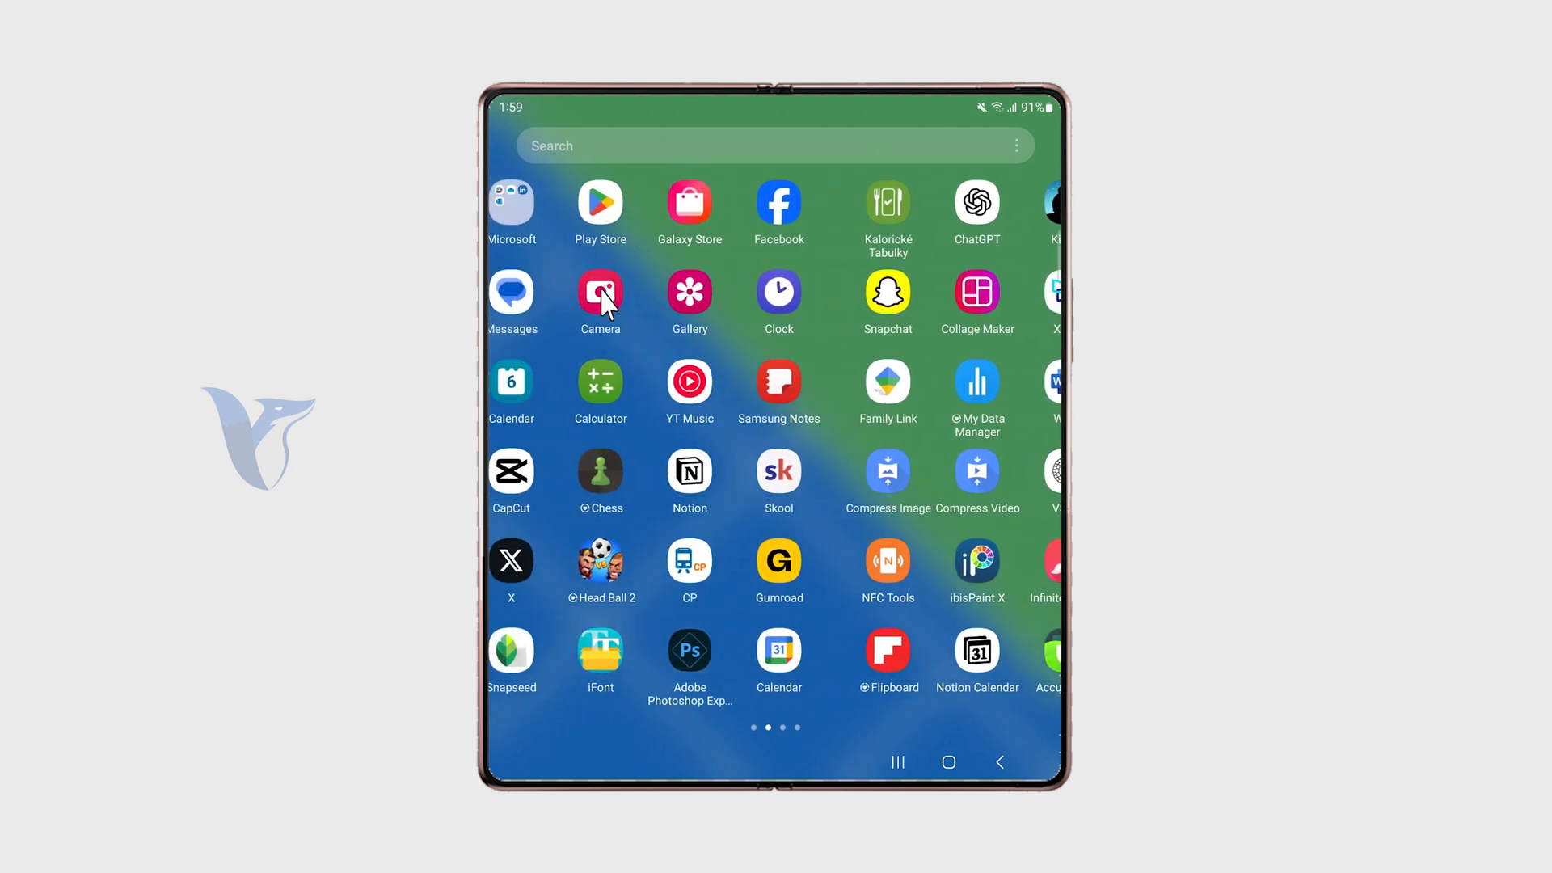
click(775, 145)
text(bix)
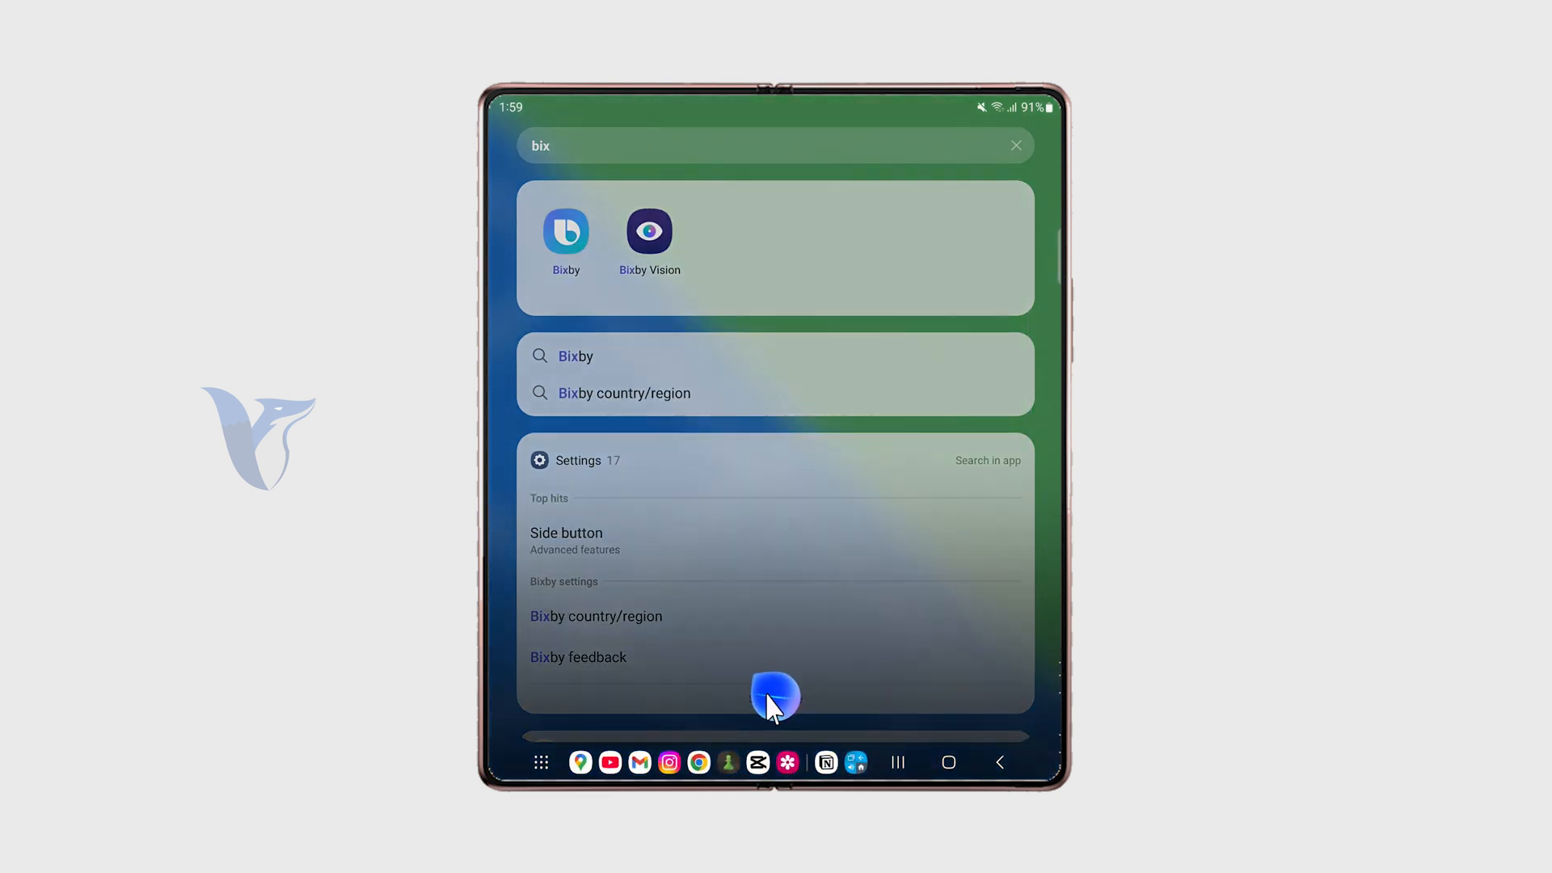
click(775, 695)
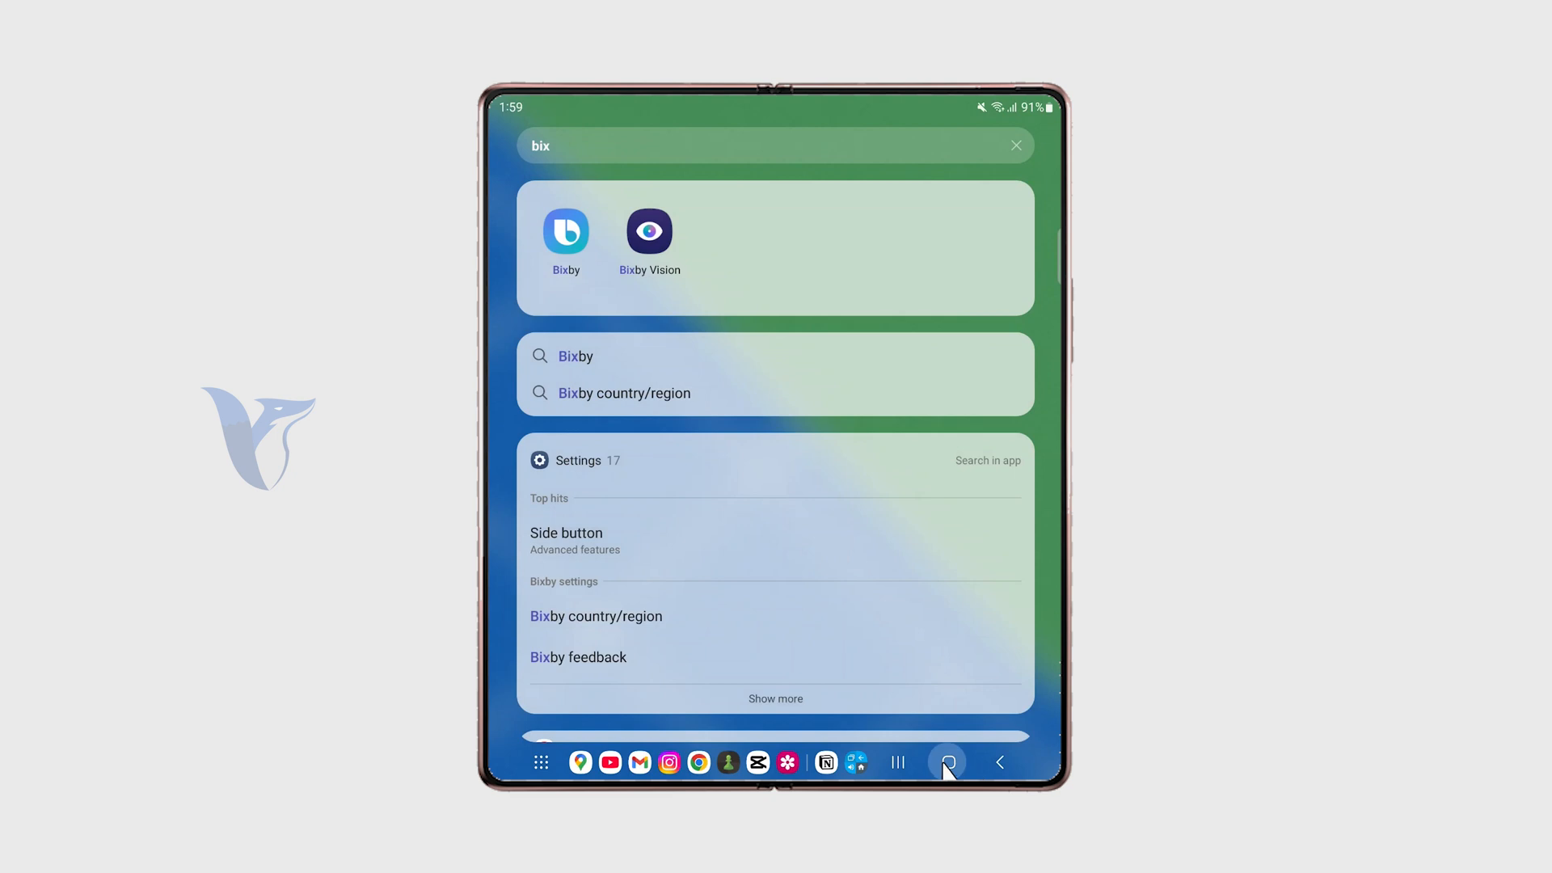
click(1015, 146)
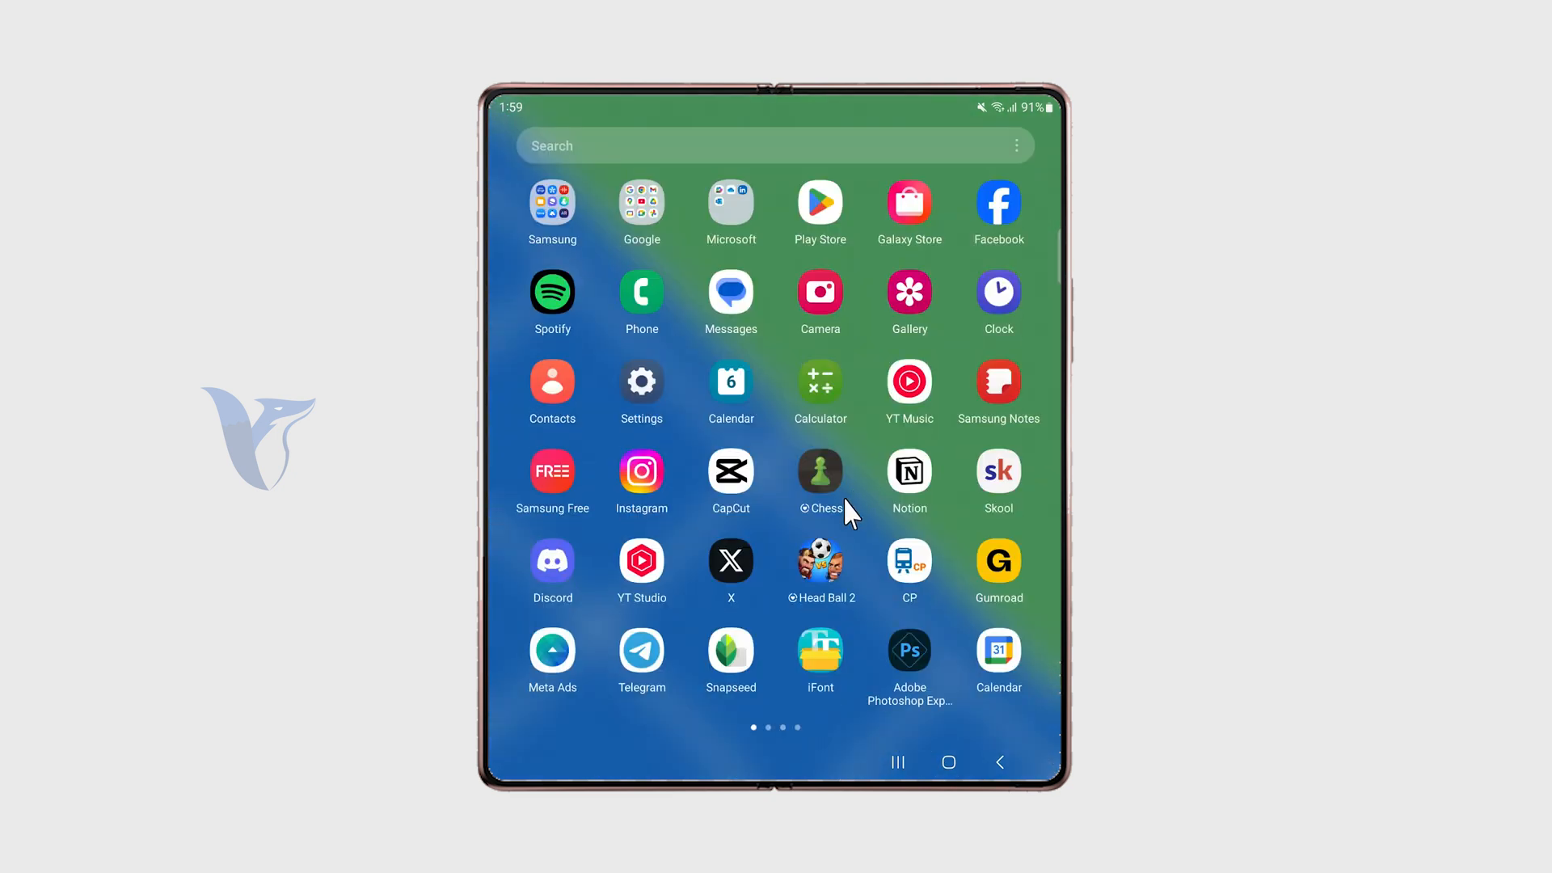
Step: Launch Settings and scroll down toward the Apps entry
click(640, 381)
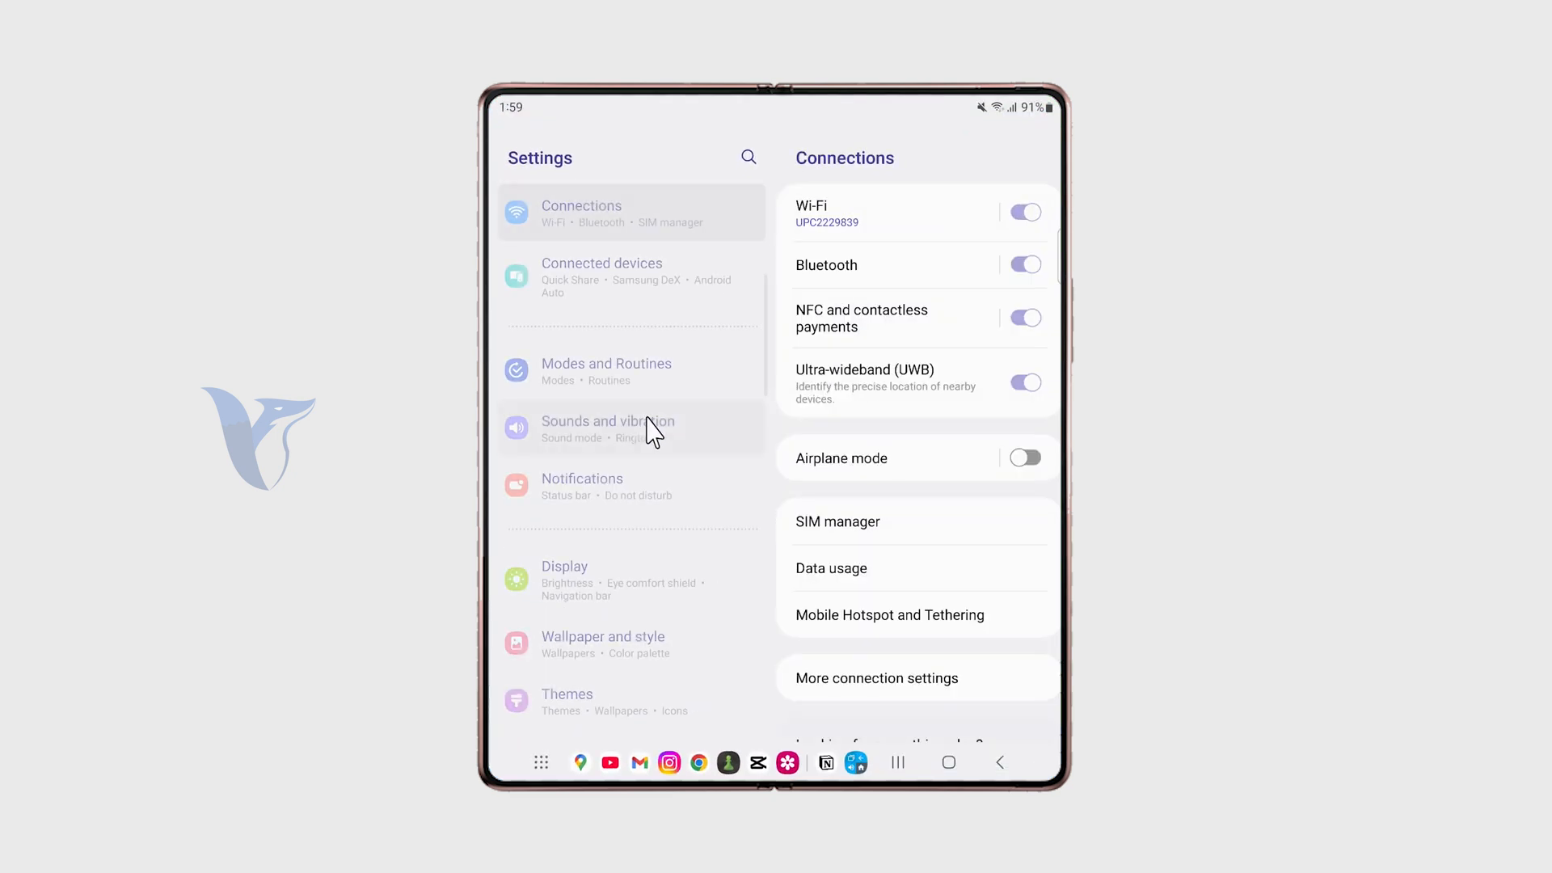
scroll(down, 3)
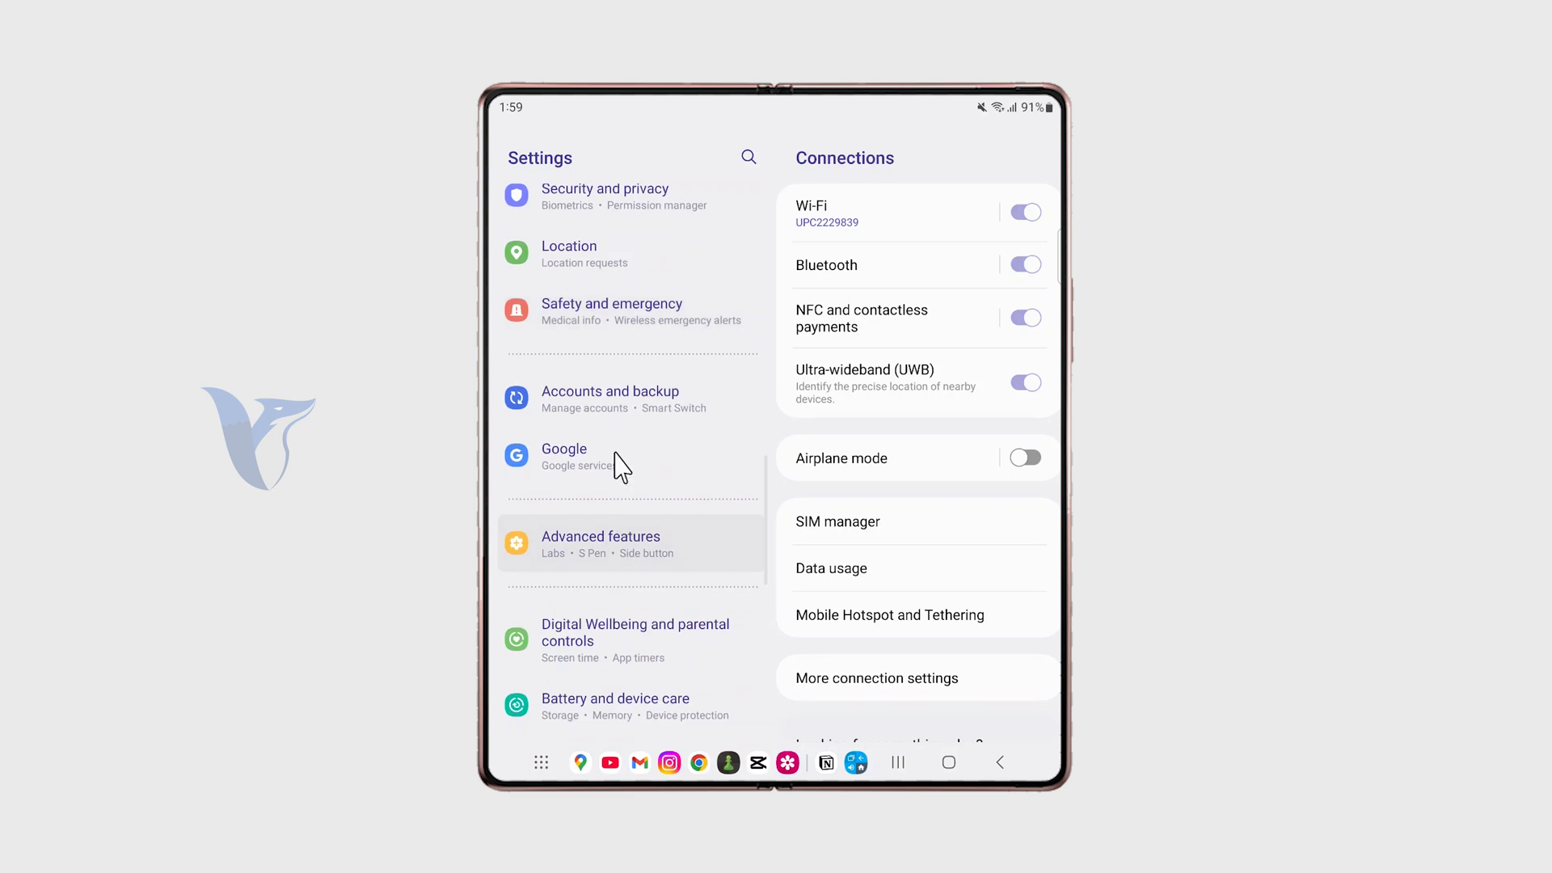
scroll(down, 3)
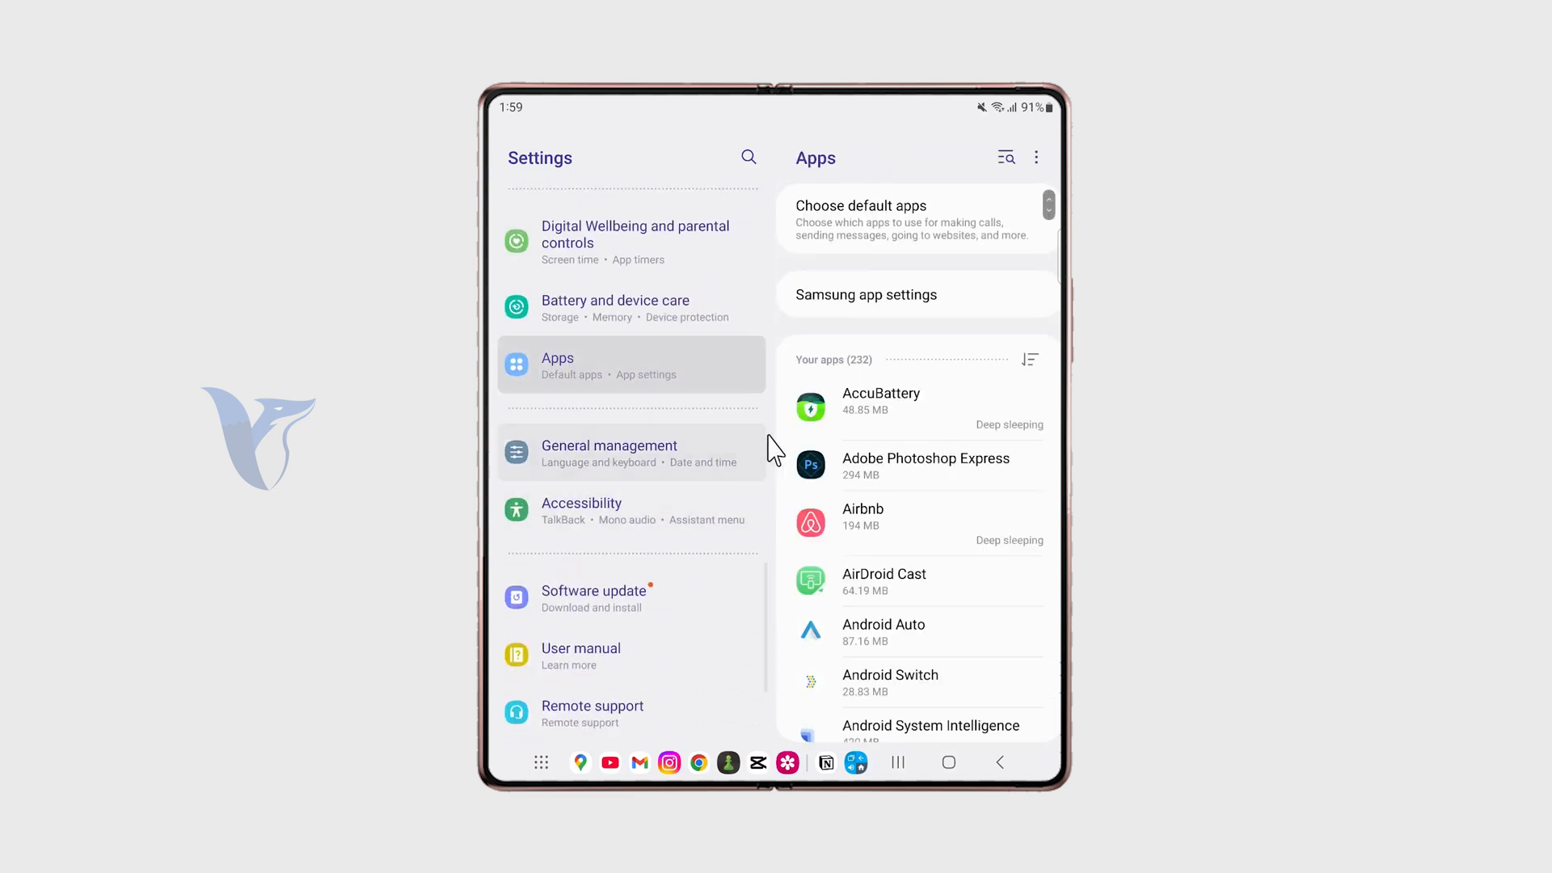
mouse_move(896, 247)
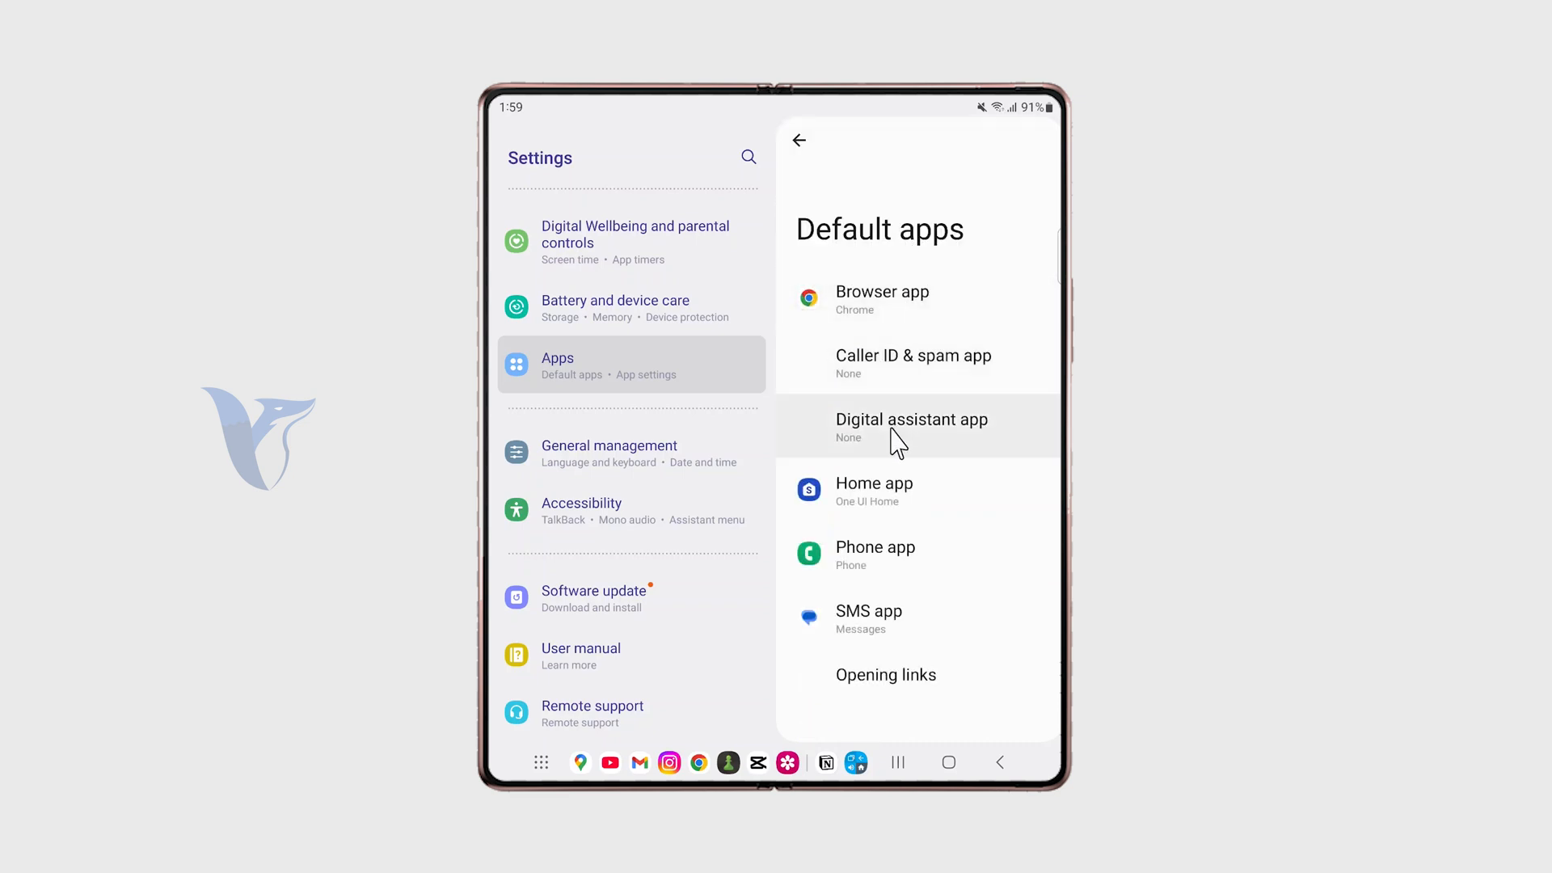
mouse_move(978, 453)
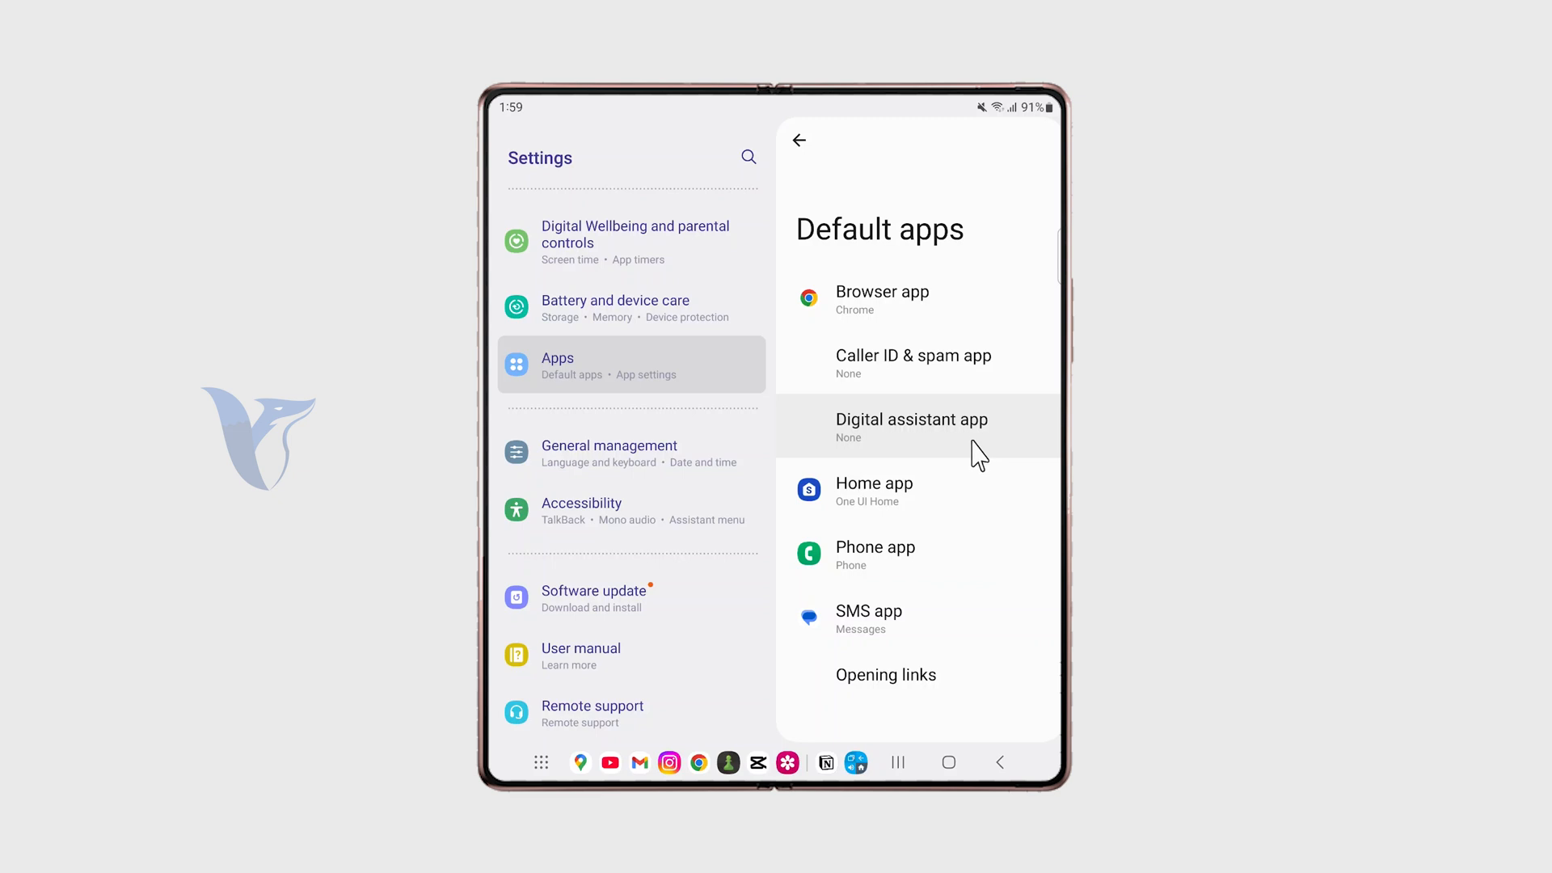
Step: Select Bixby as the device assistance app and answer its data-access warning
click(912, 419)
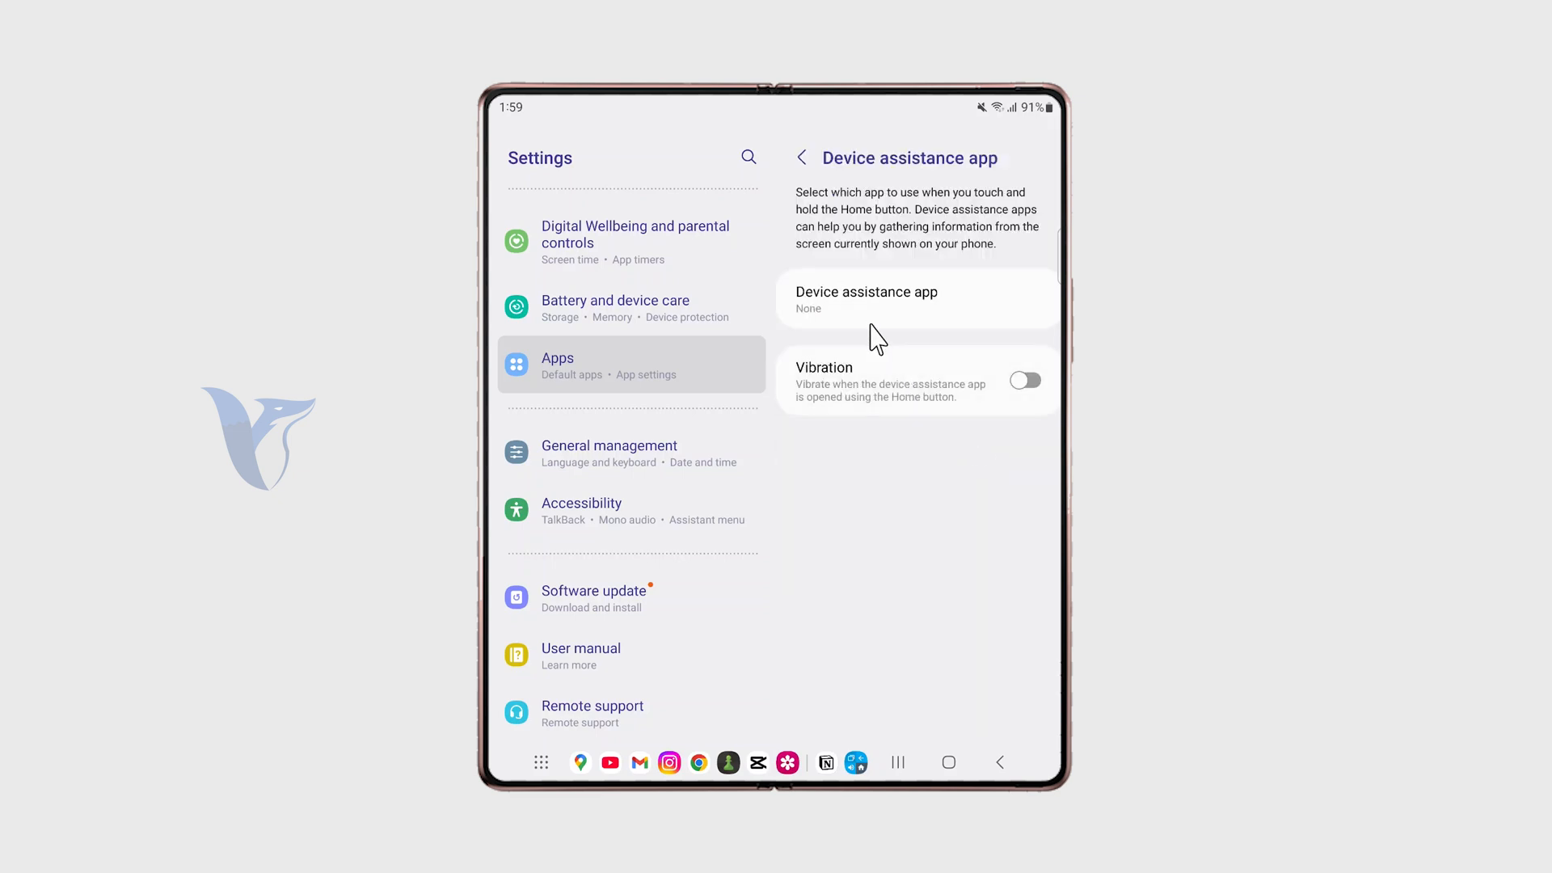
click(865, 297)
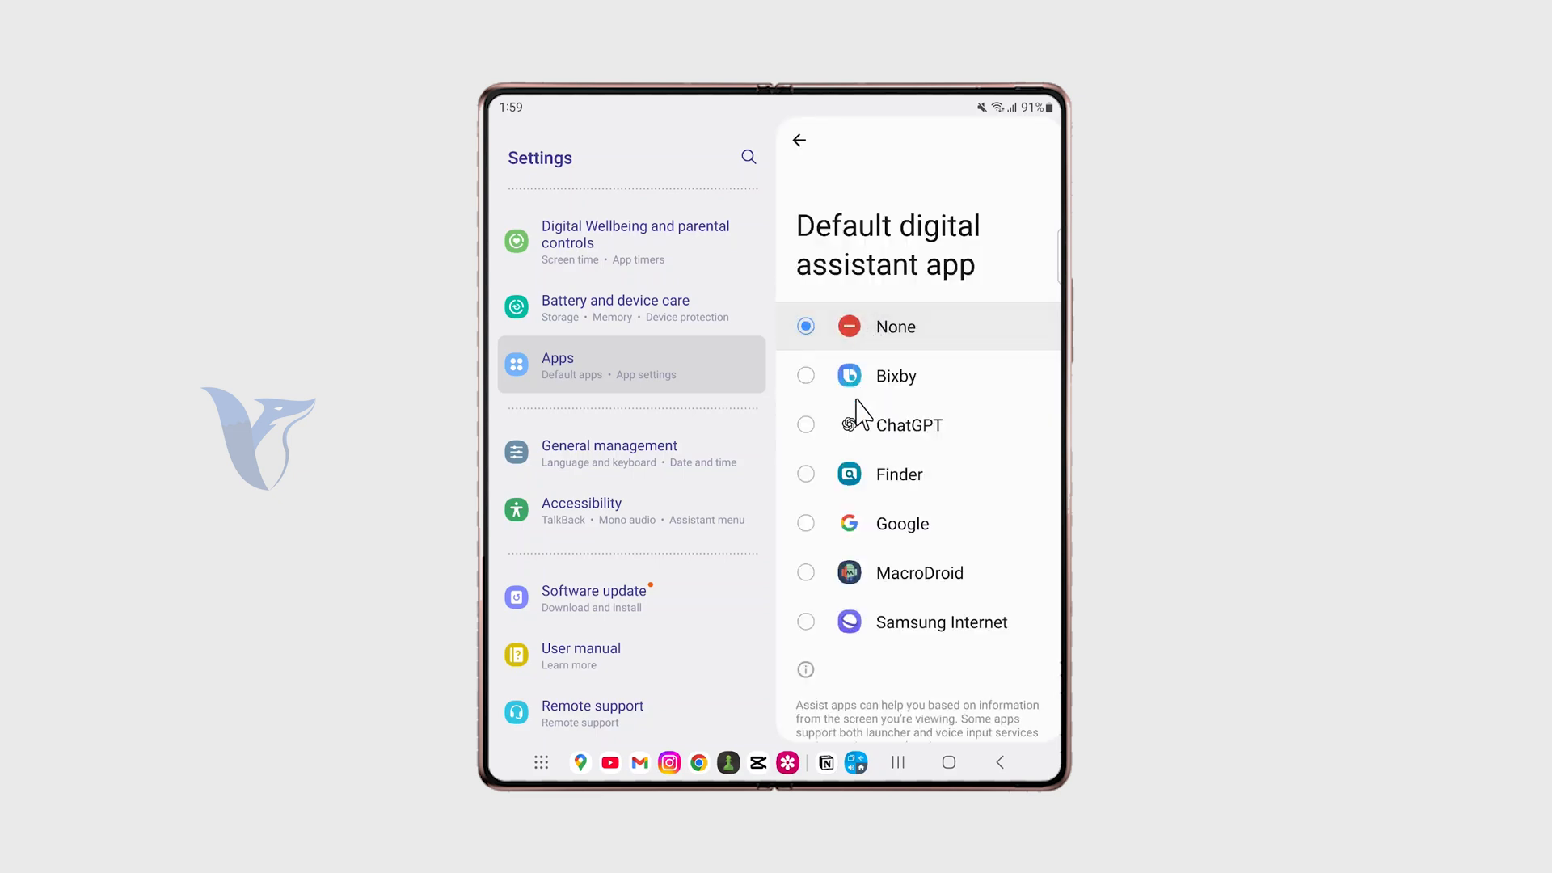
scroll(up, 3)
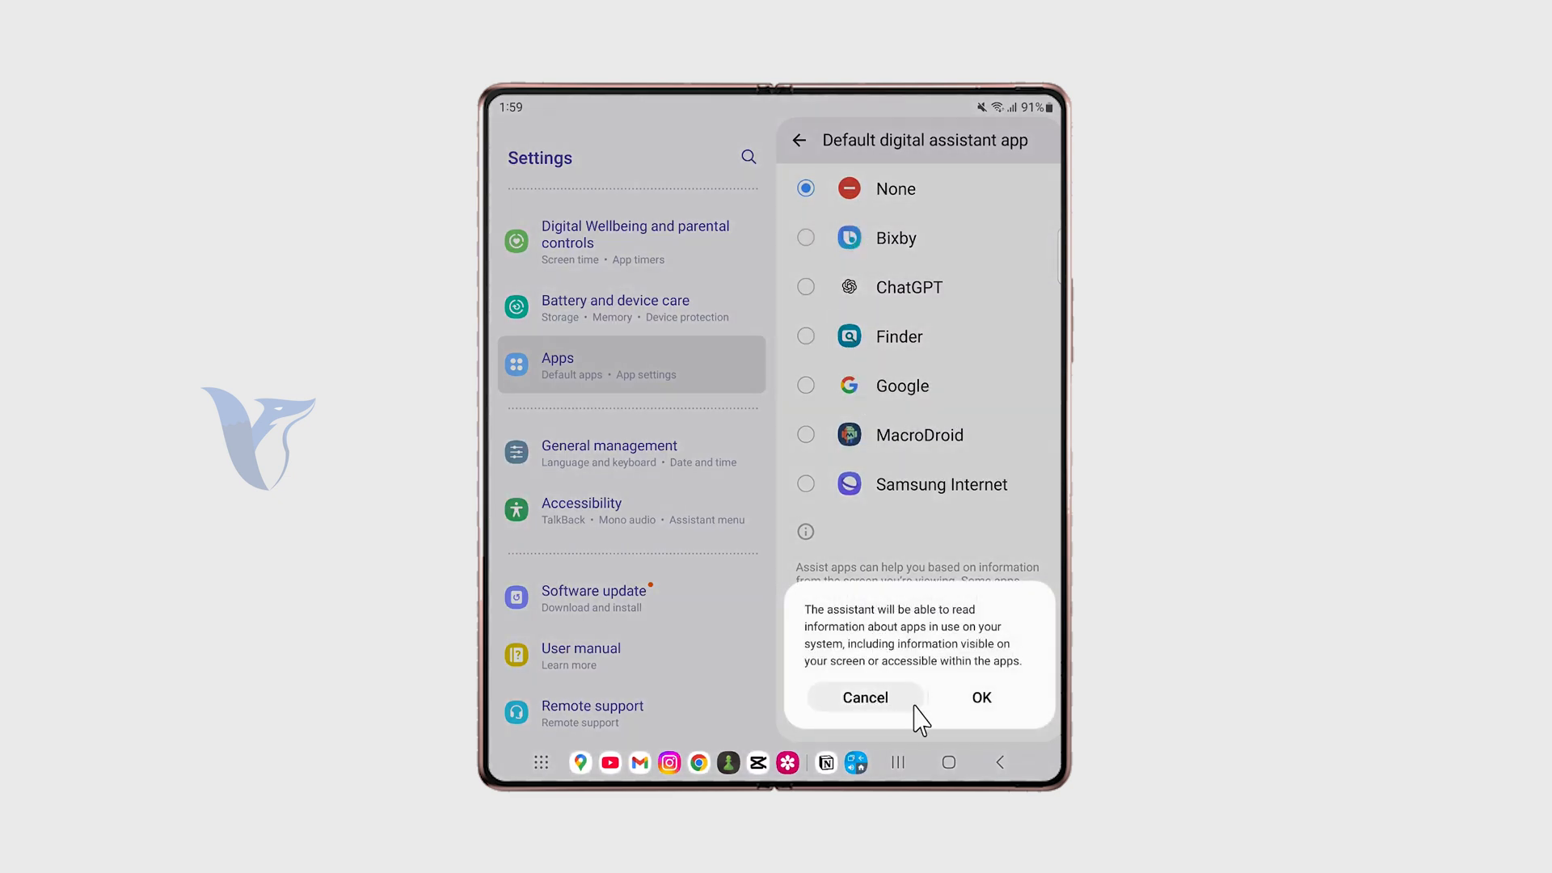
click(980, 697)
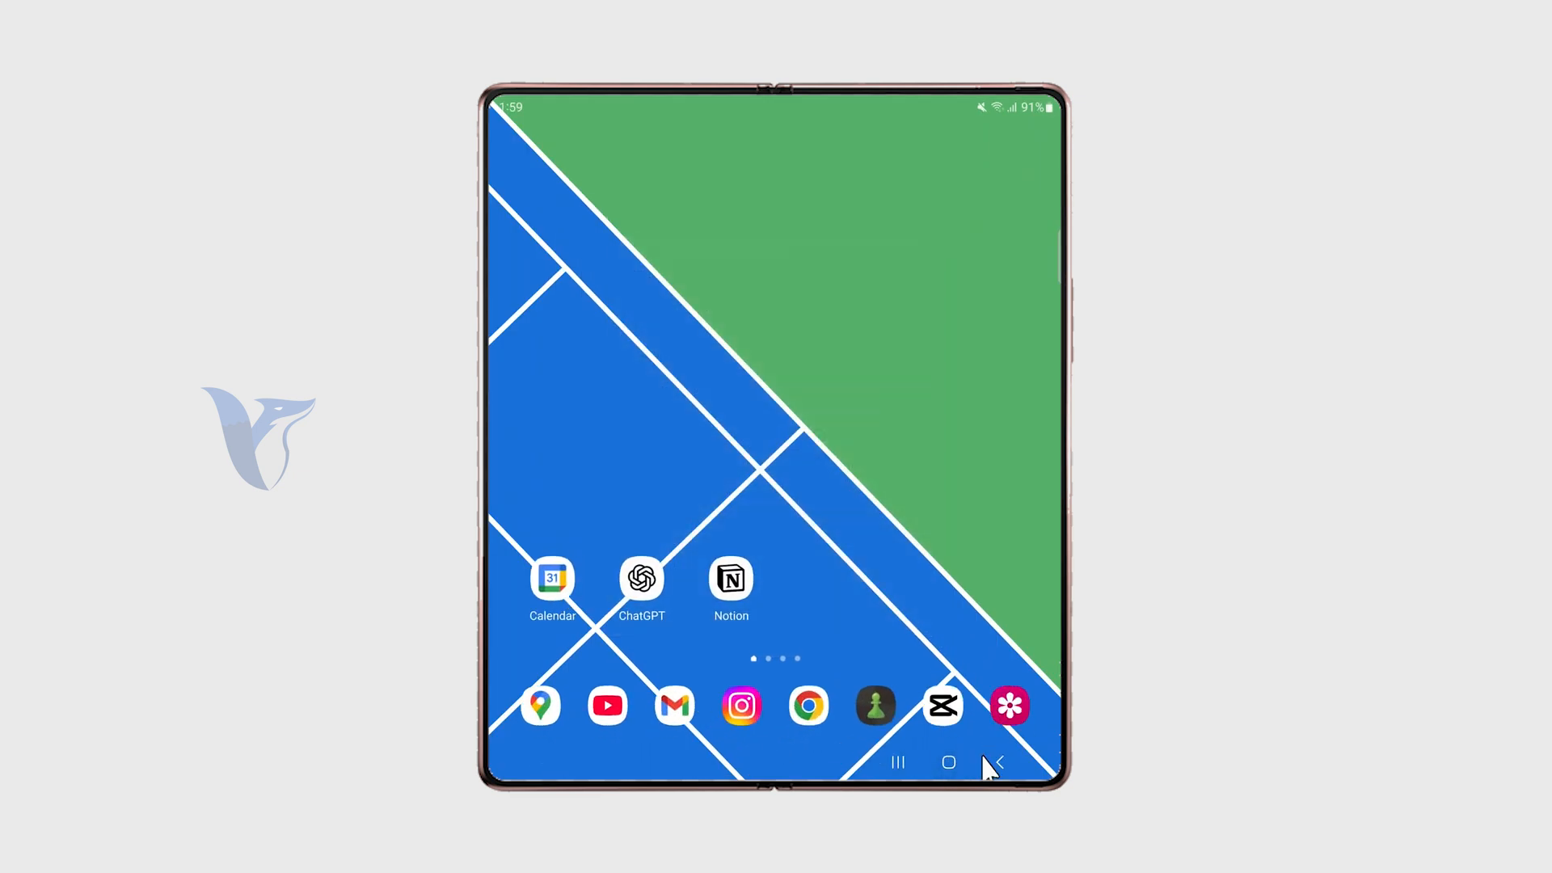
mouse_move(952, 761)
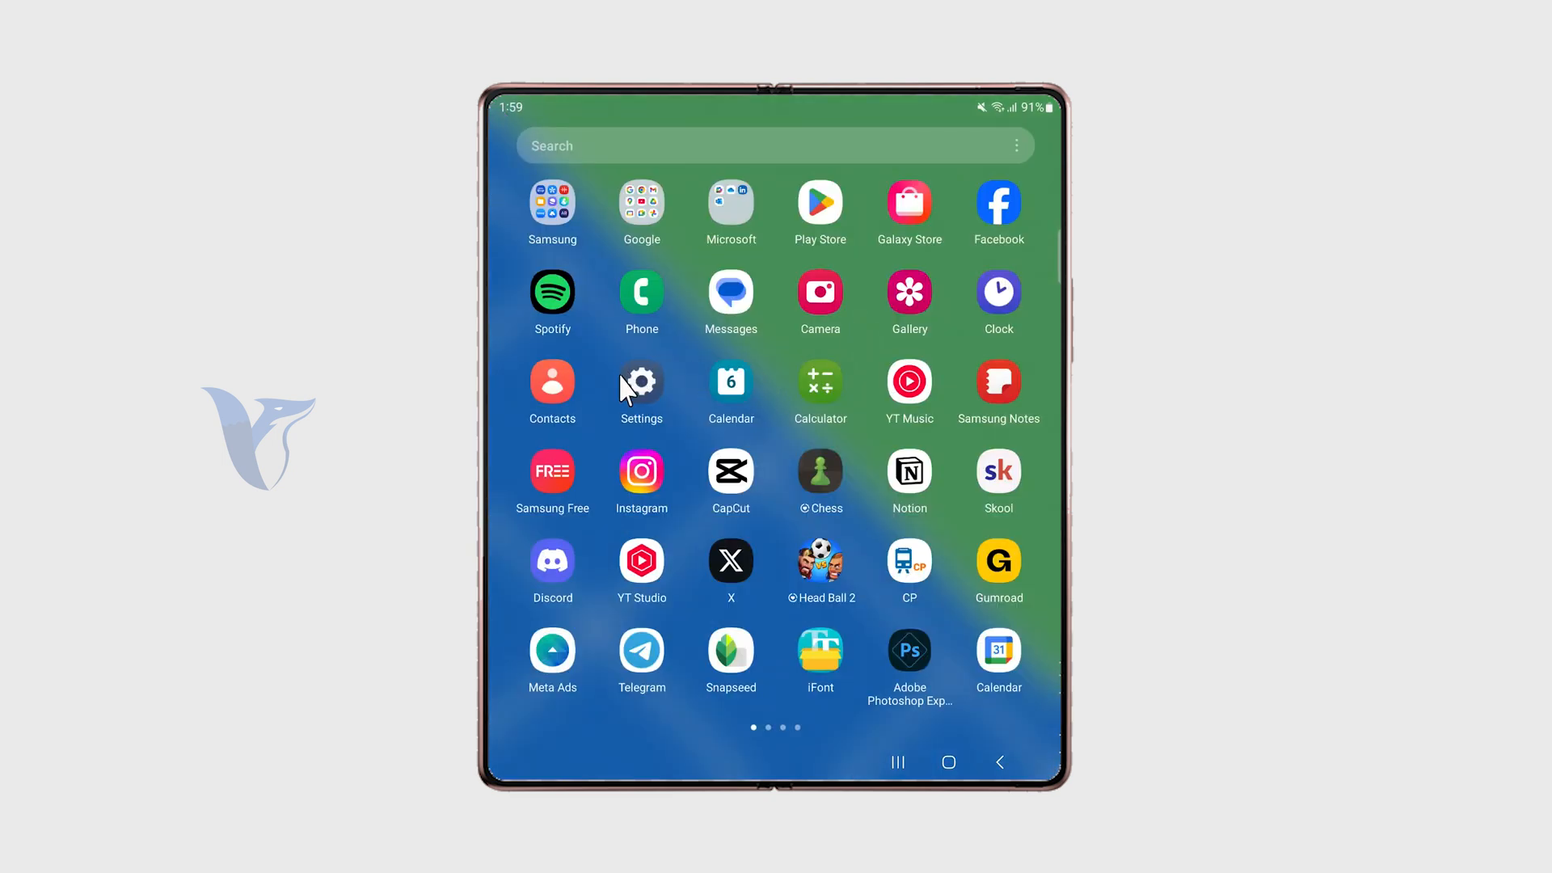
Step: Navigate through Settings and Advanced features to the Side button options
click(641, 382)
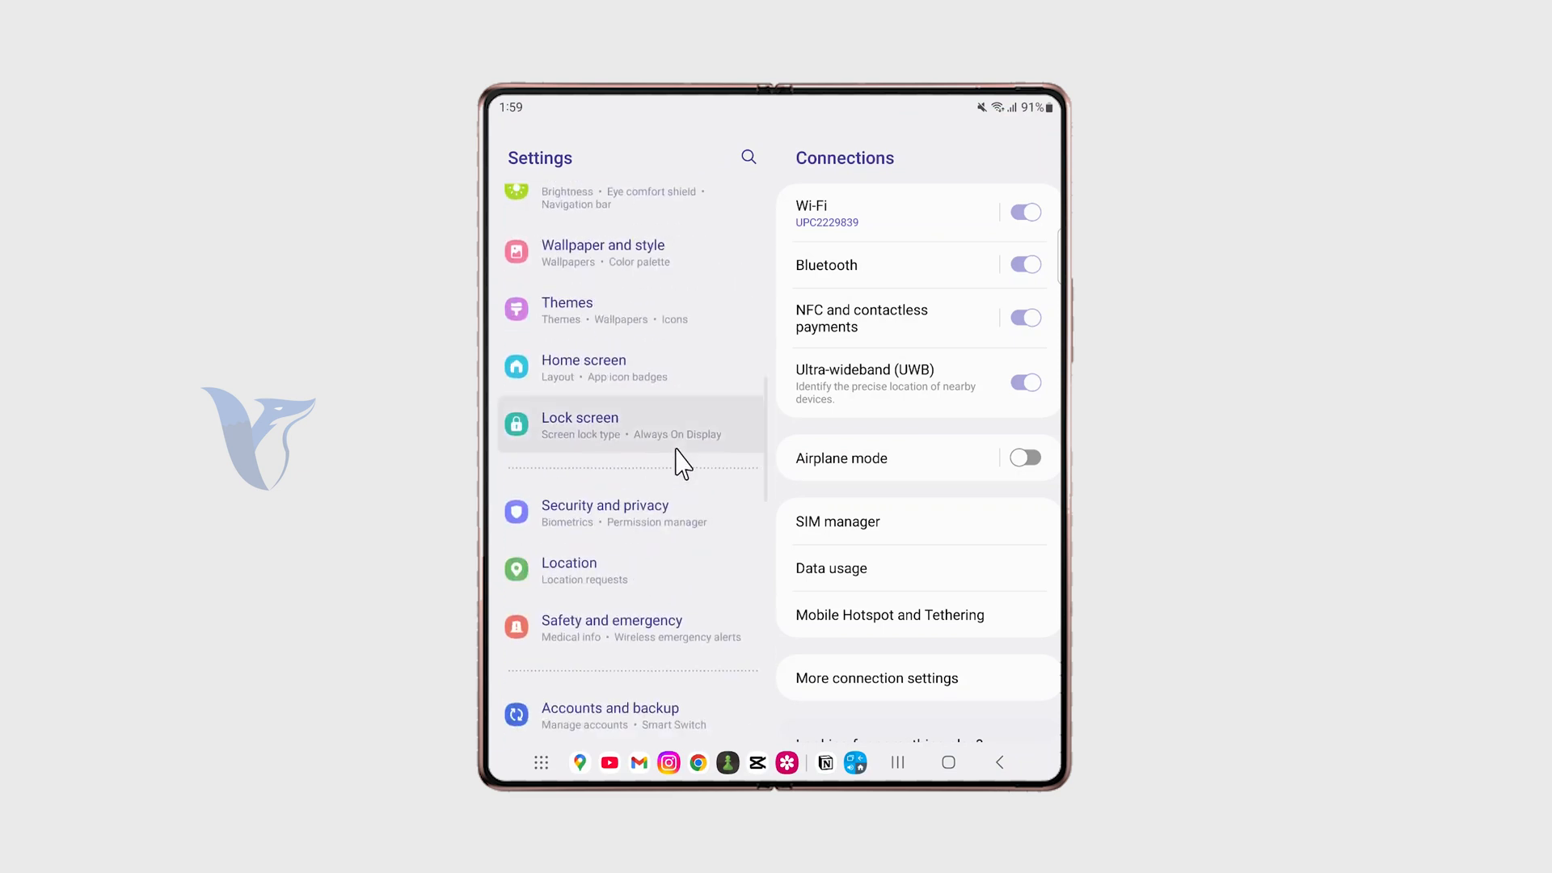
click(600, 478)
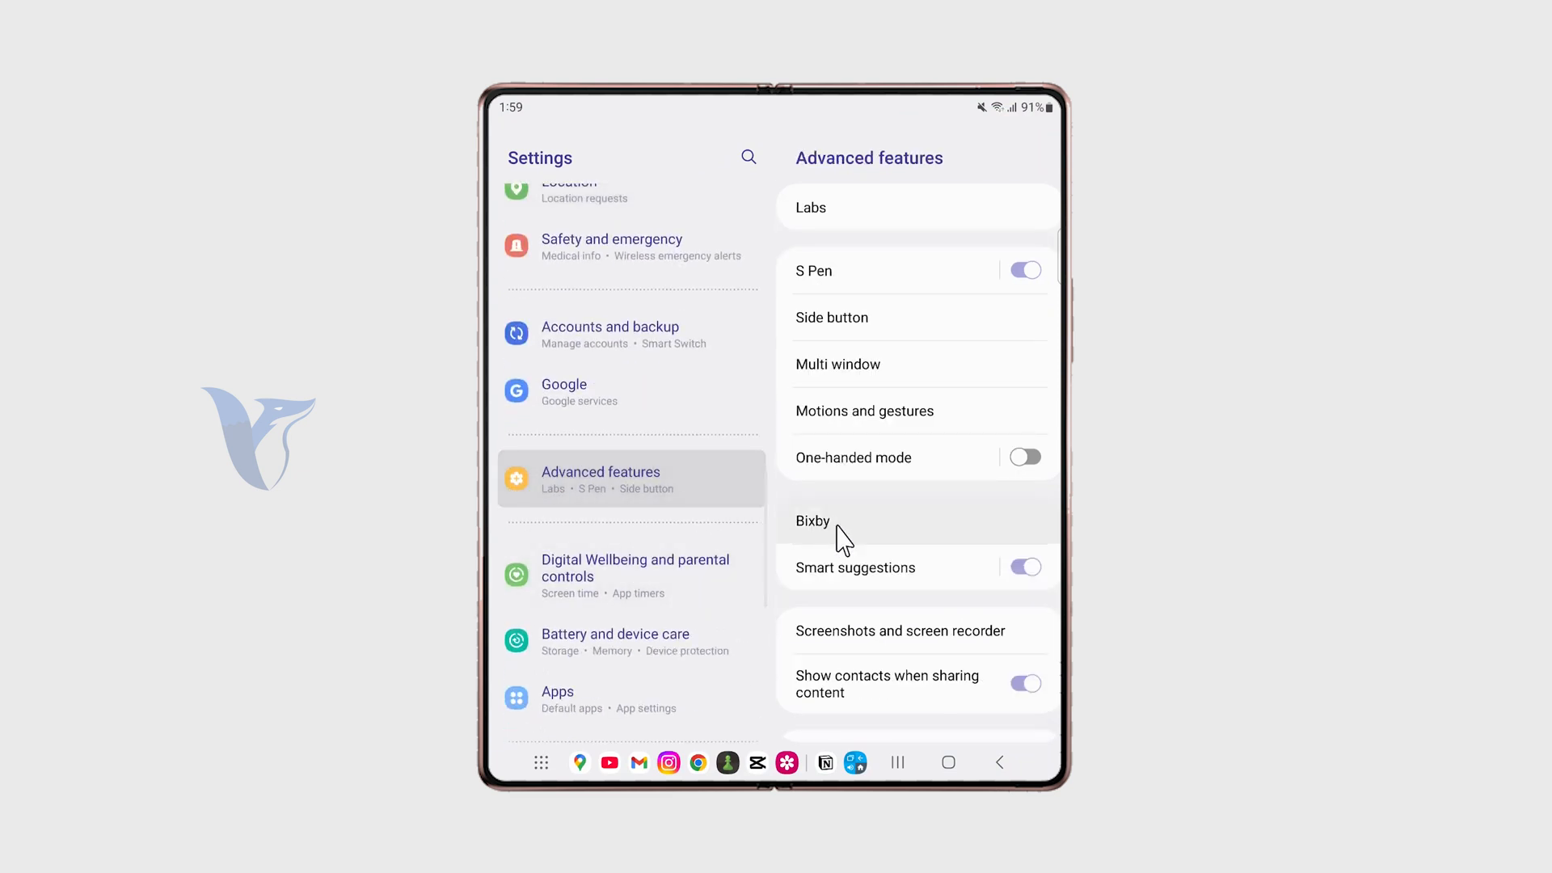
mouse_move(875, 334)
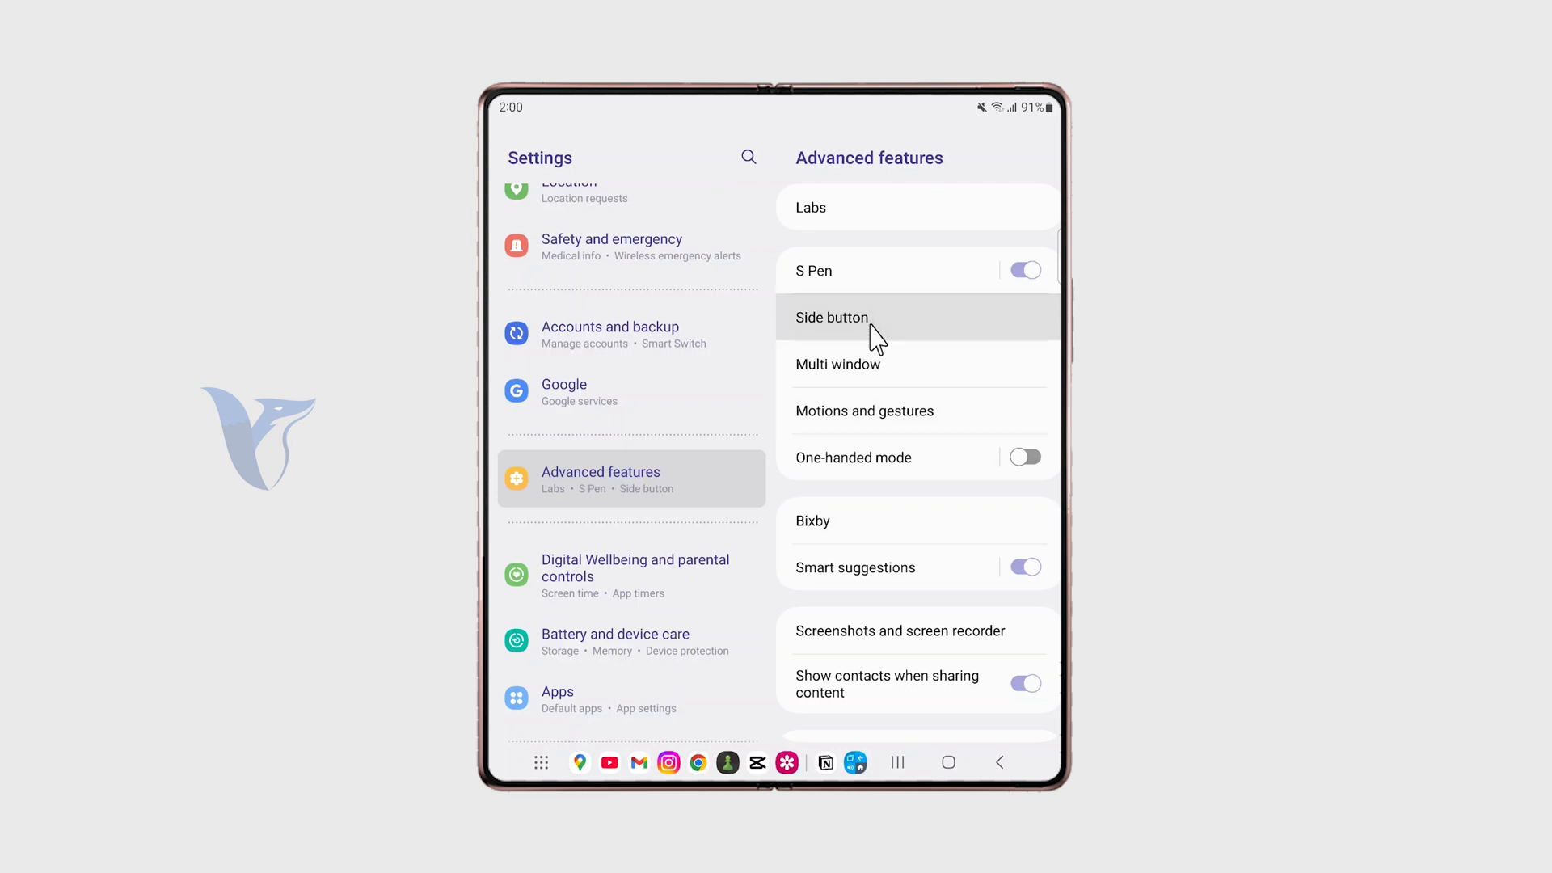
click(831, 317)
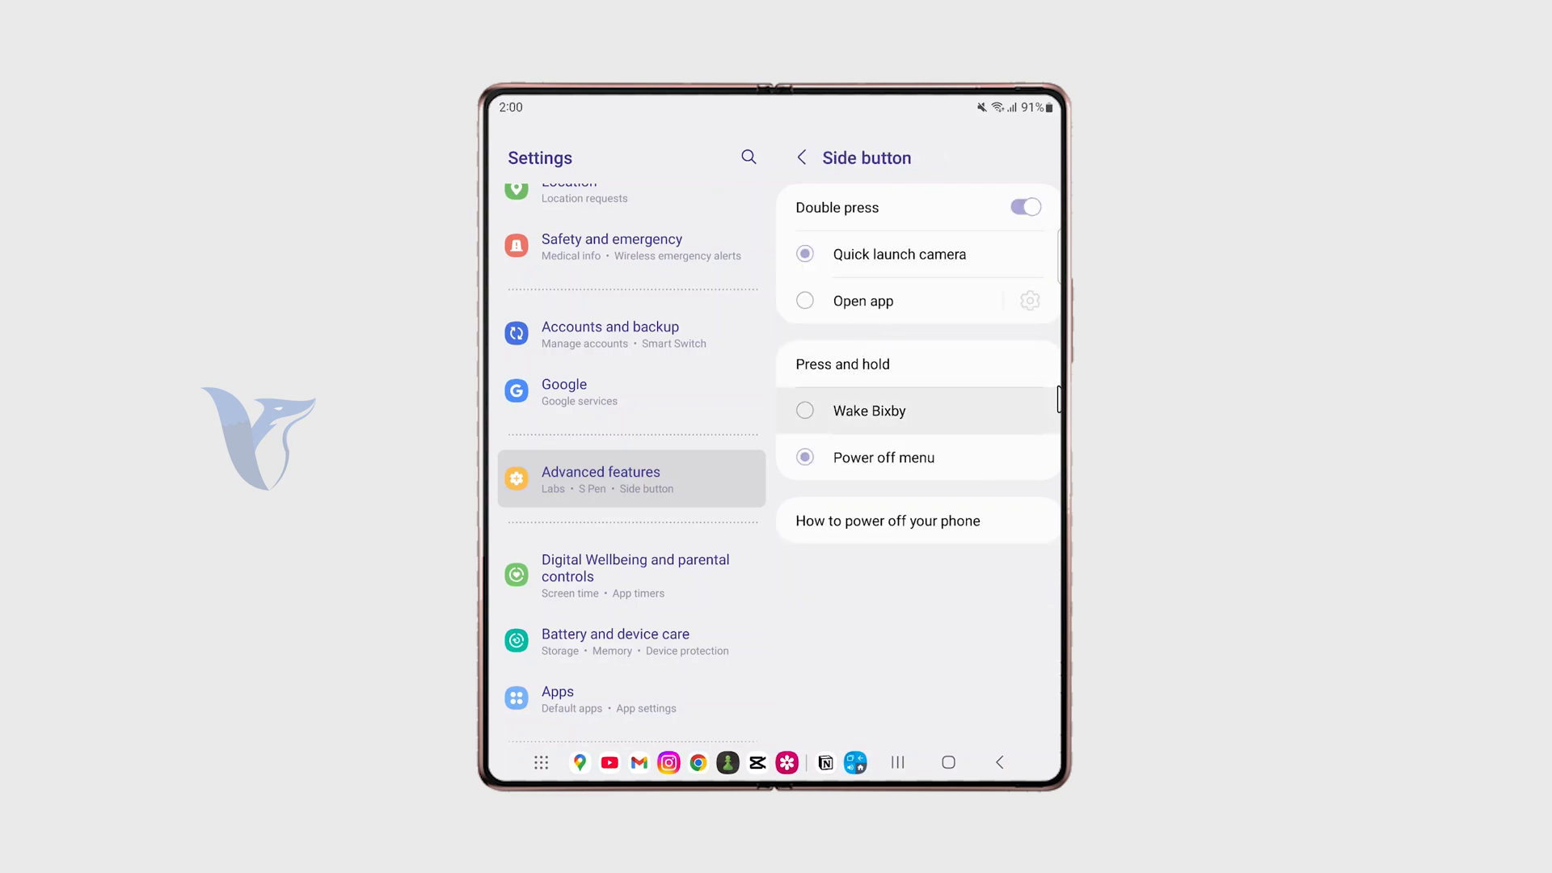
mouse_move(966, 356)
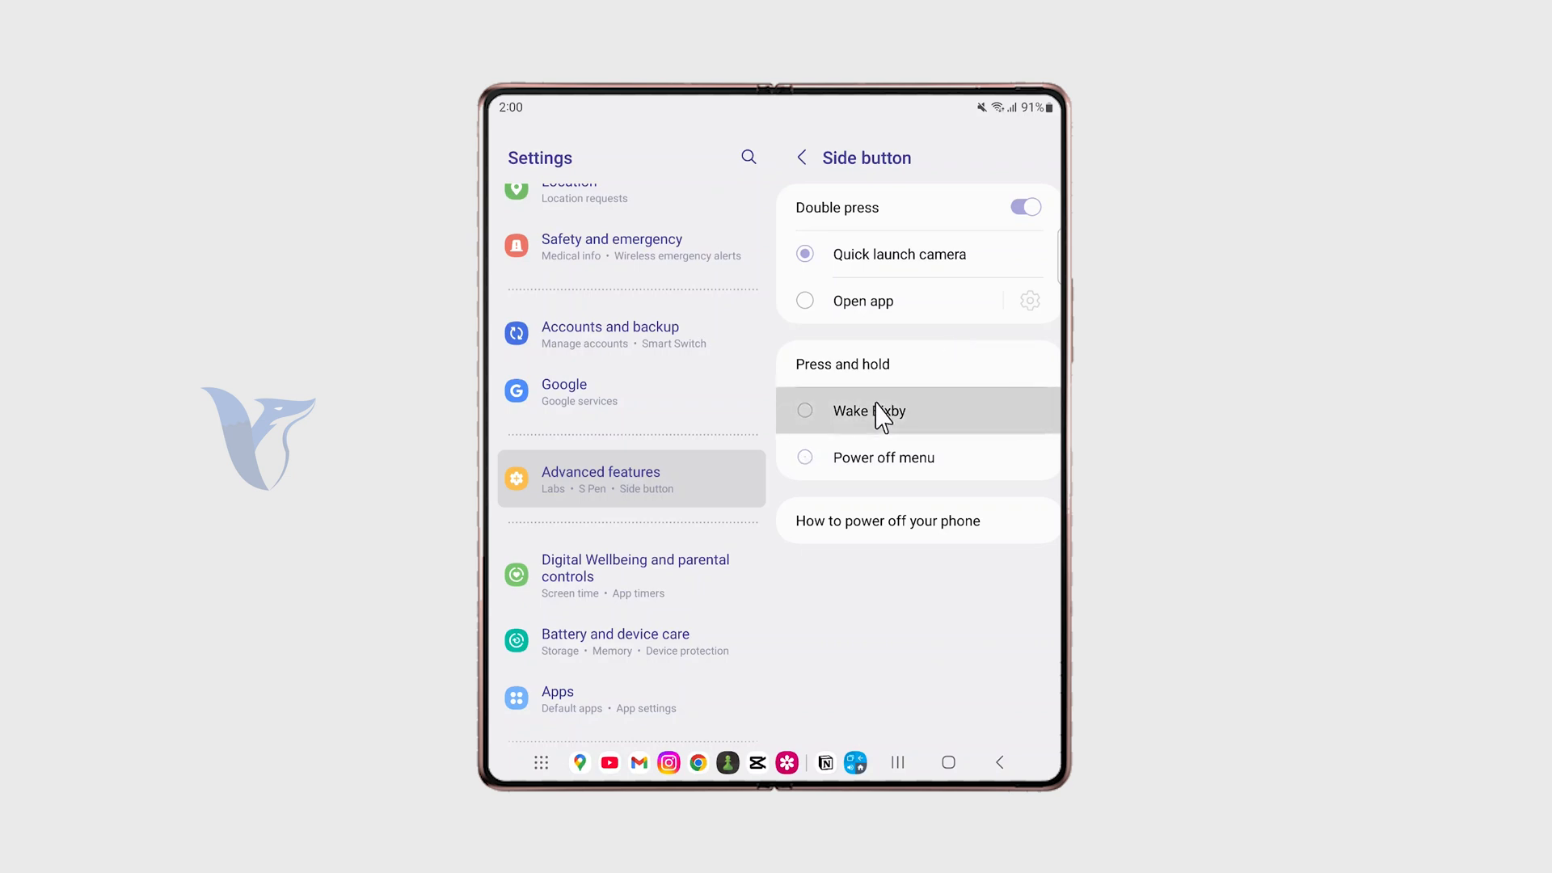
Step: Set press-and-hold to Wake Bixby and go back to the home screen
click(805, 409)
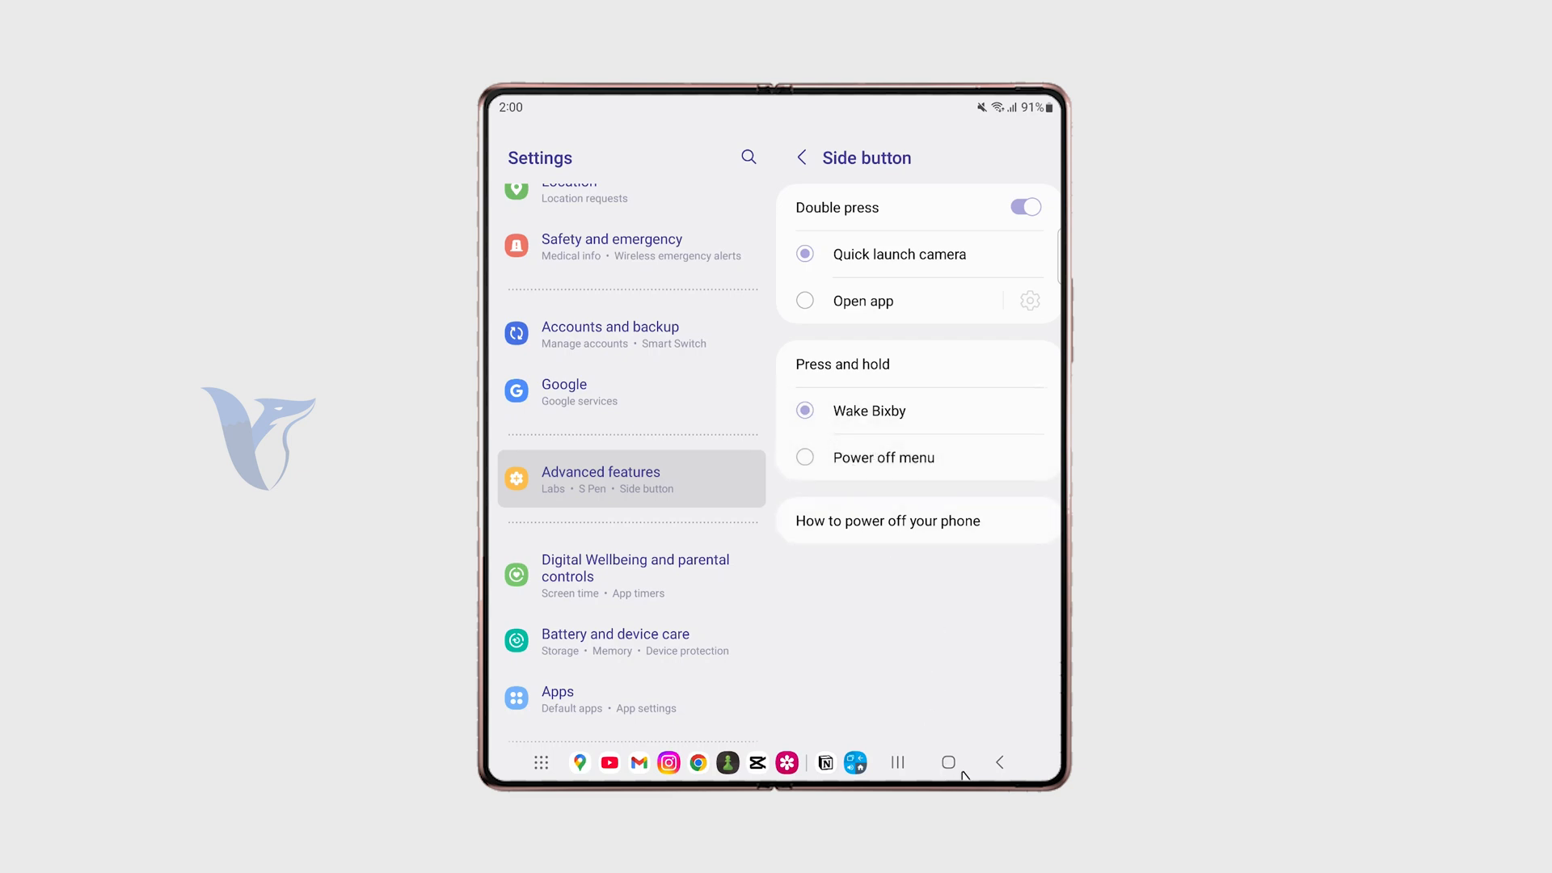
mouse_move(959, 766)
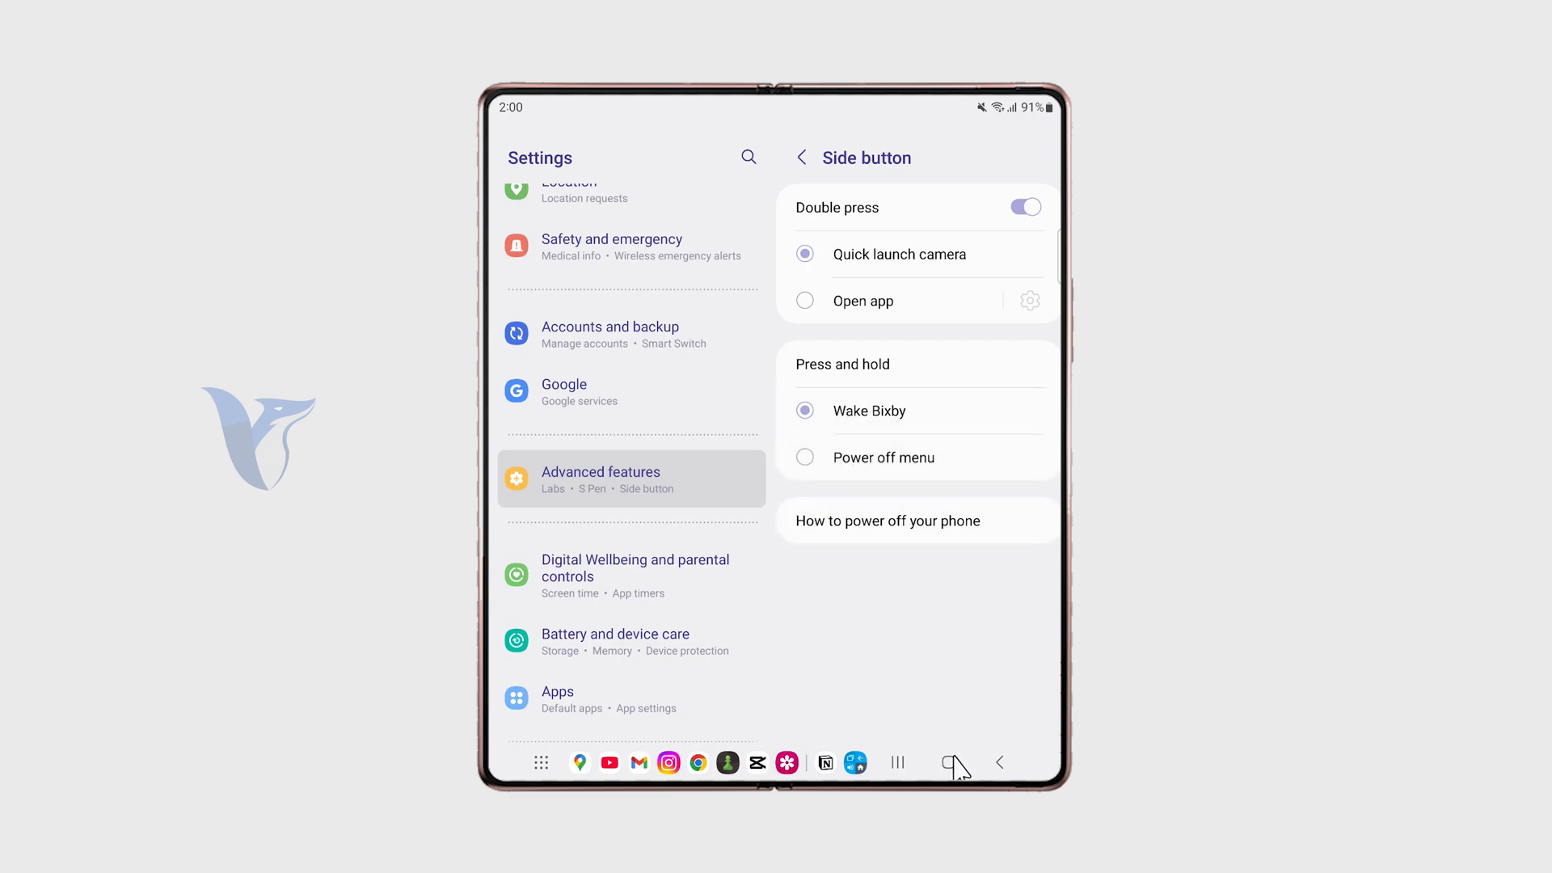
click(949, 762)
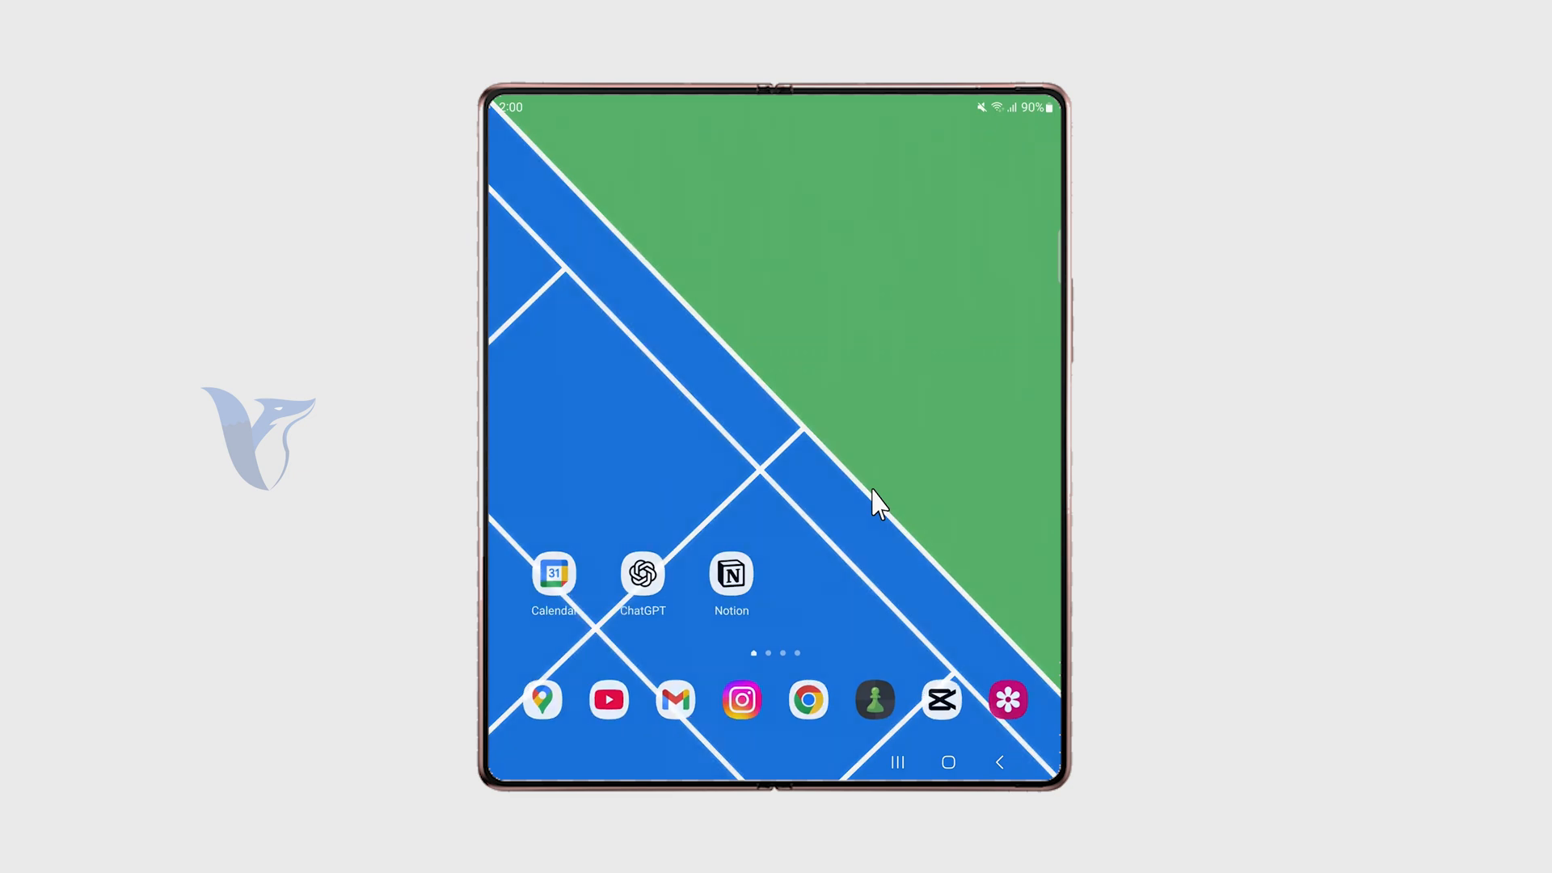